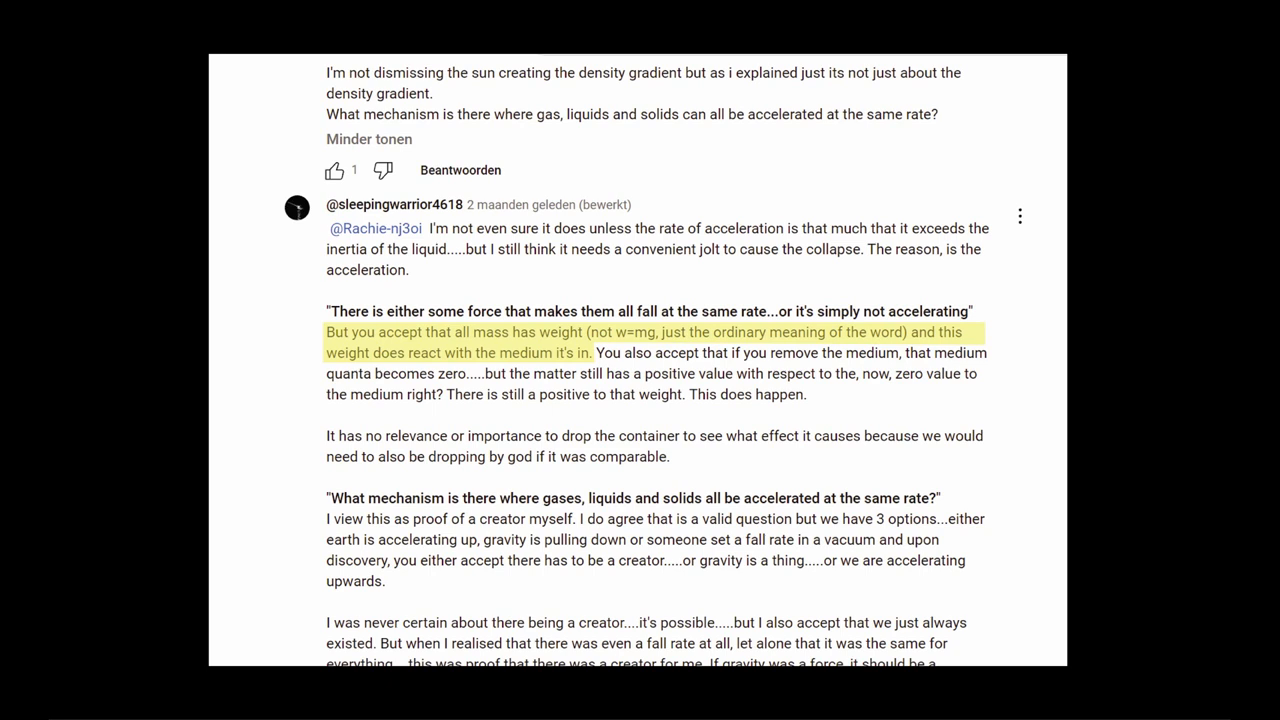
{"action": "scroll", "scroll_direction": "down", "scroll_amount": 3}
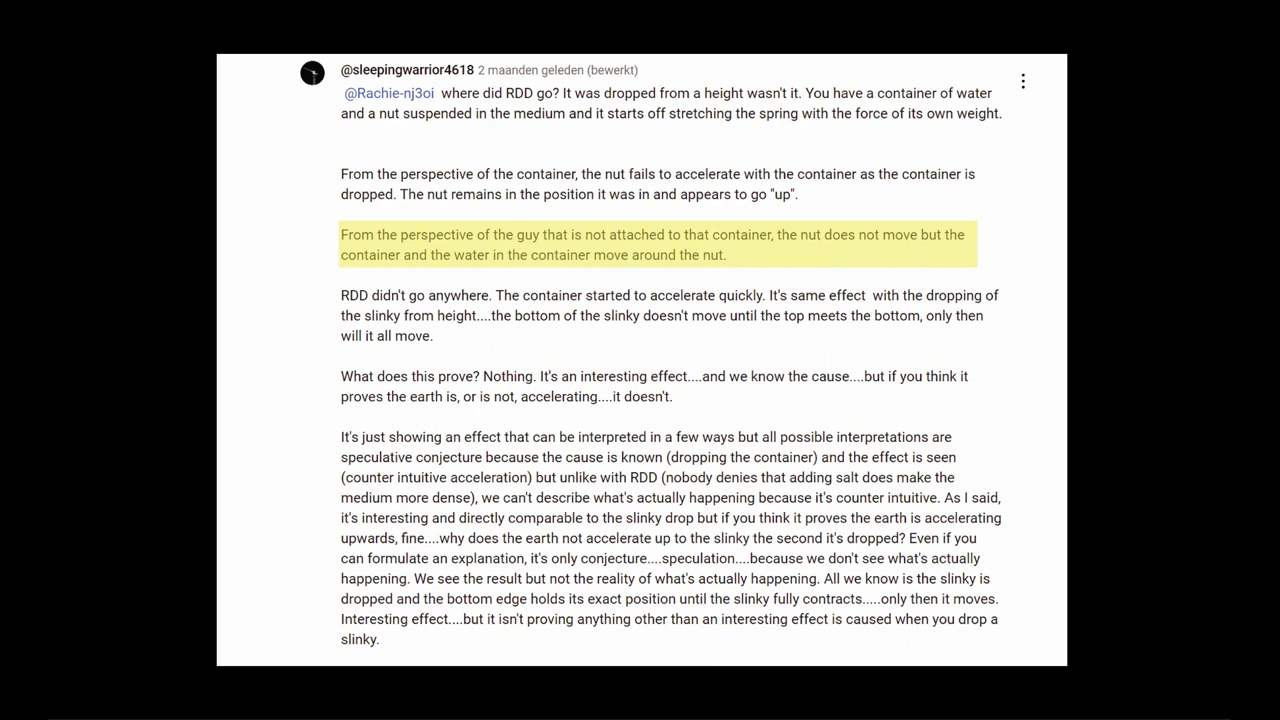
{"action": "scroll", "scroll_direction": "down", "scroll_amount": 3}
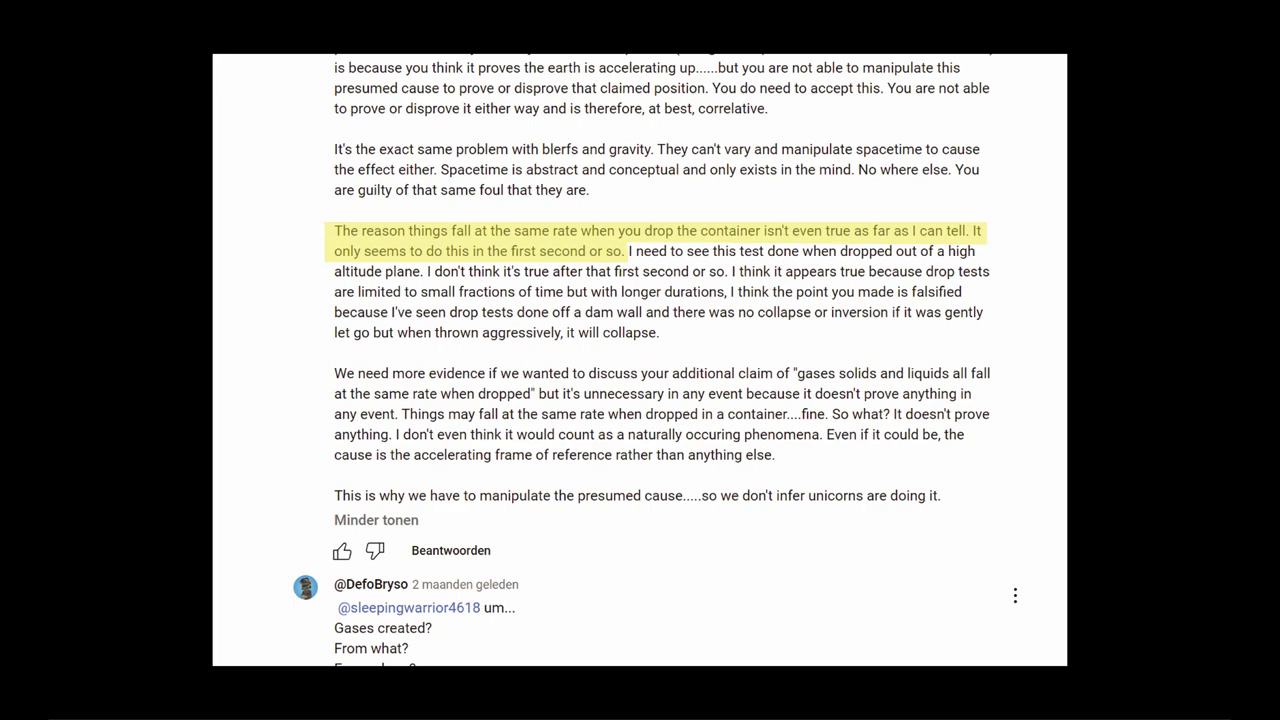
{"action": "scroll", "scroll_direction": "down", "scroll_amount": 3}
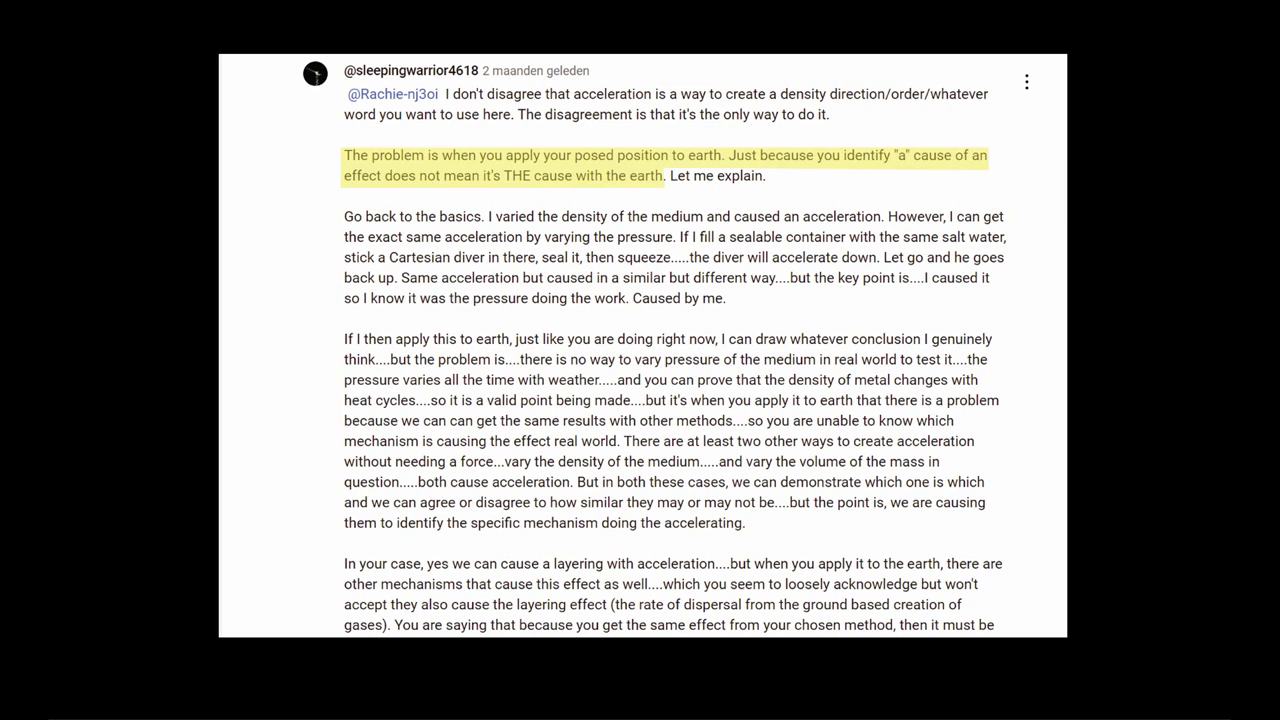
{"action": "scroll", "scroll_direction": "down", "scroll_amount": 3}
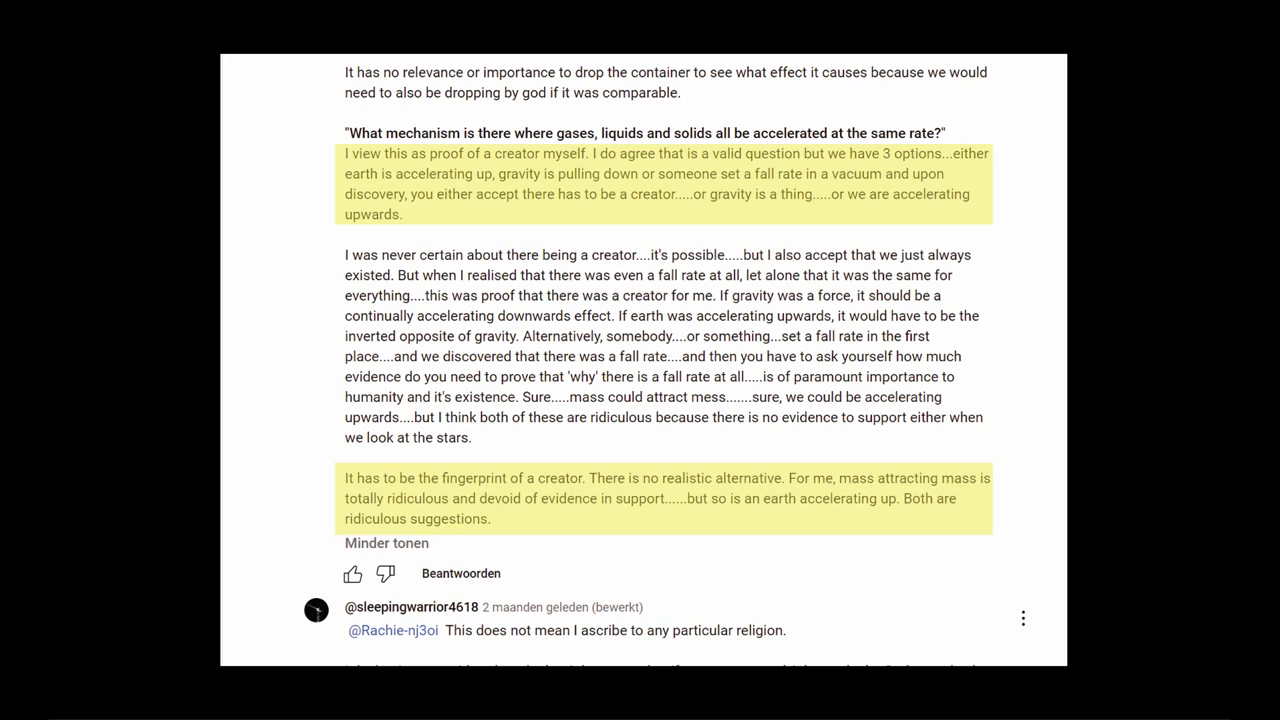
{"action": "scroll", "scroll_direction": "down", "scroll_amount": 3}
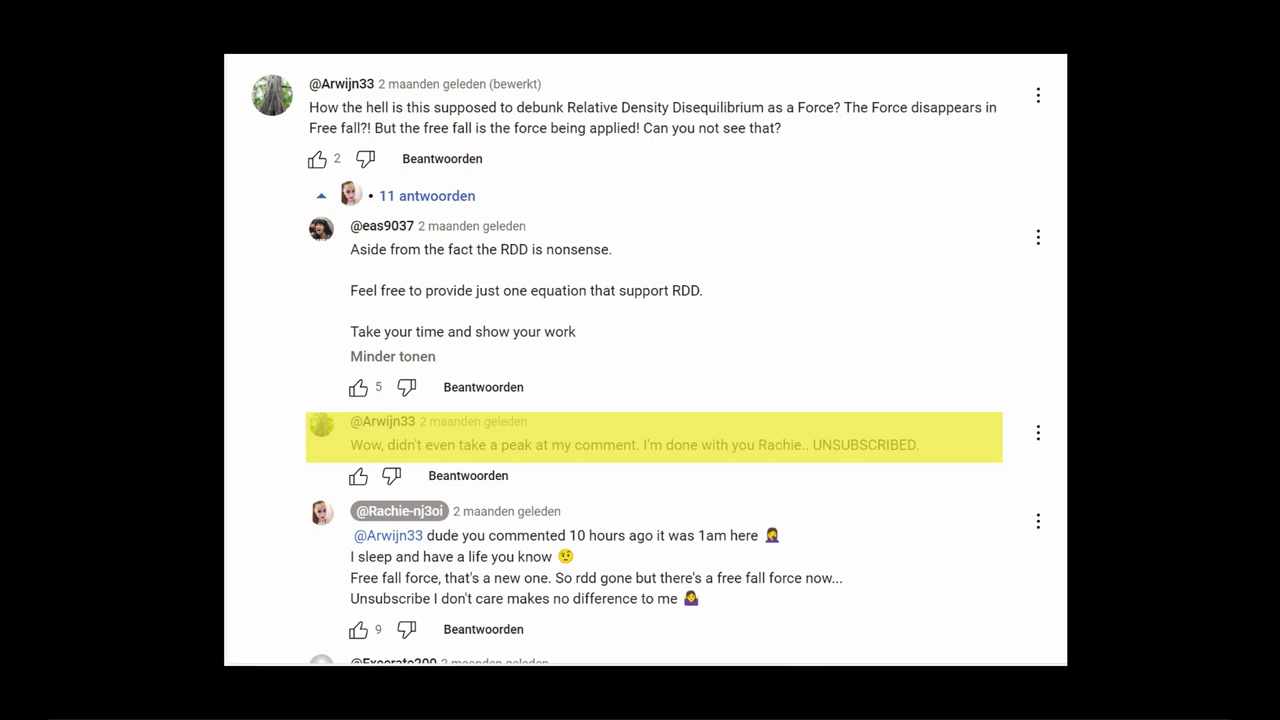
{"action": "scroll", "scroll_direction": "down", "scroll_amount": 3}
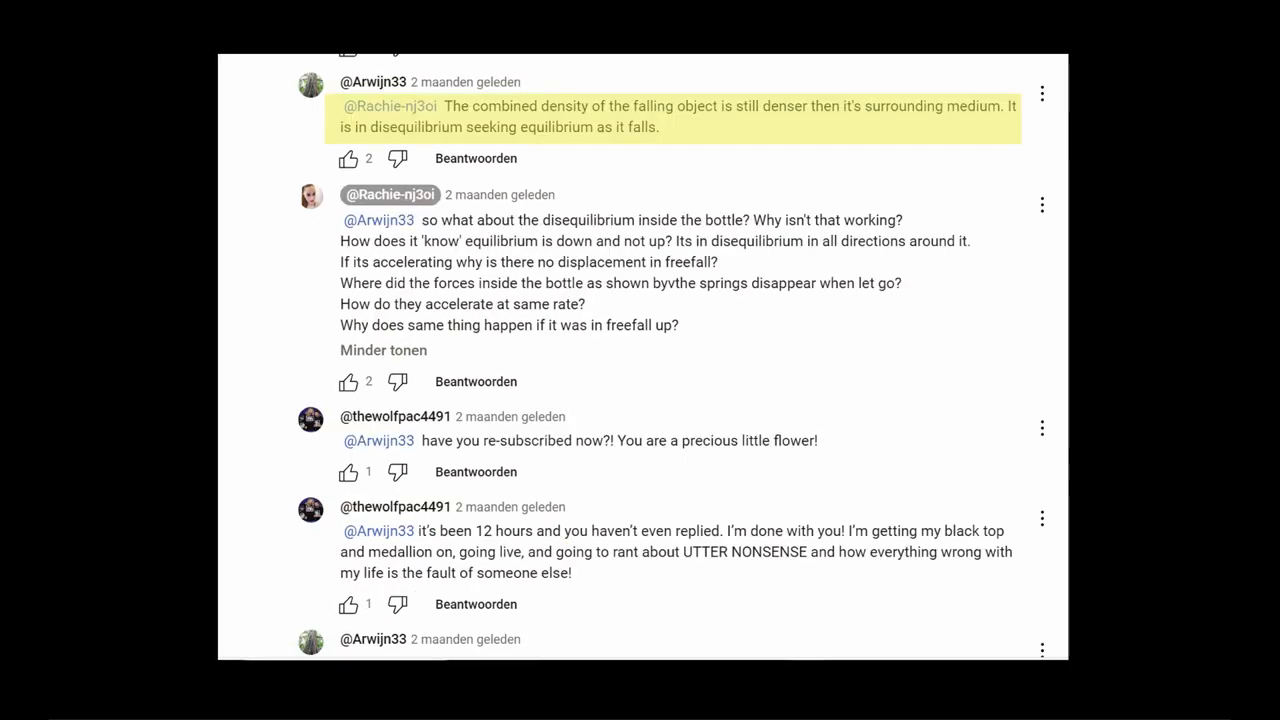